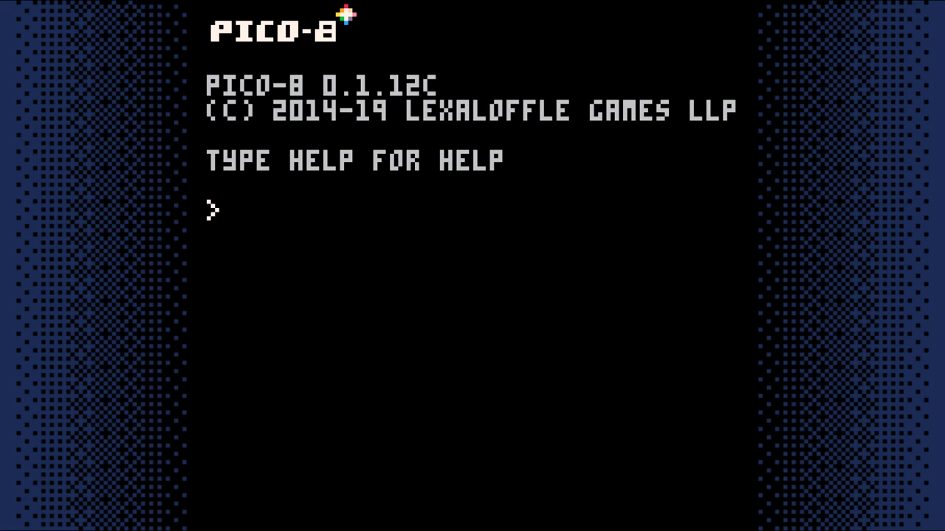
# Load the ADV cartridge from the PICO-8 command prompt.
pyautogui.write('LOAD ADV')
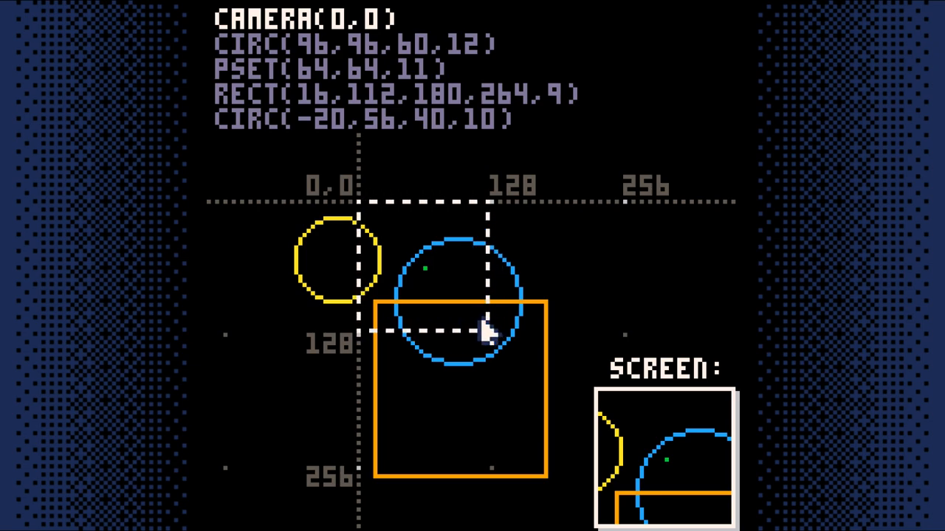
# Drag the dashed camera rectangle to two different spots to vary the camera offsets.
pyautogui.moveTo(484, 332); pyautogui.dragTo(455, 204)
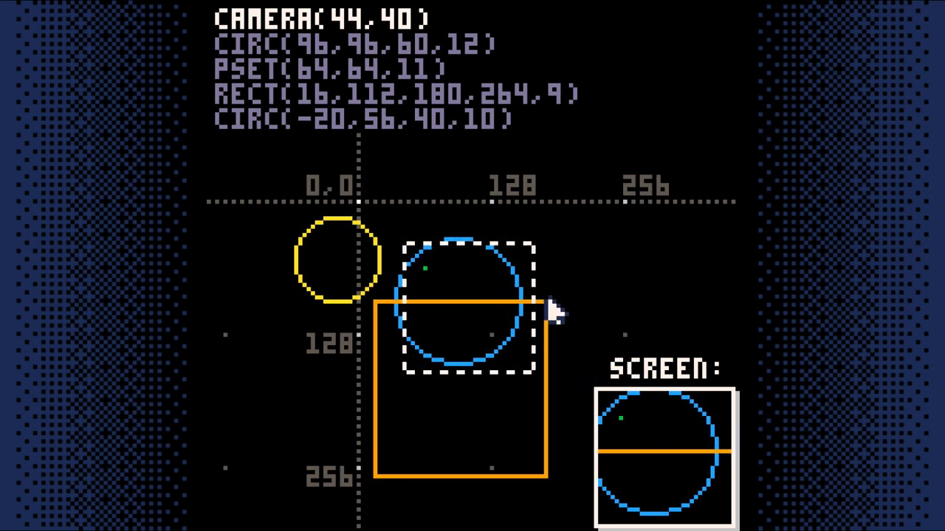
pyautogui.moveTo(436, 115)
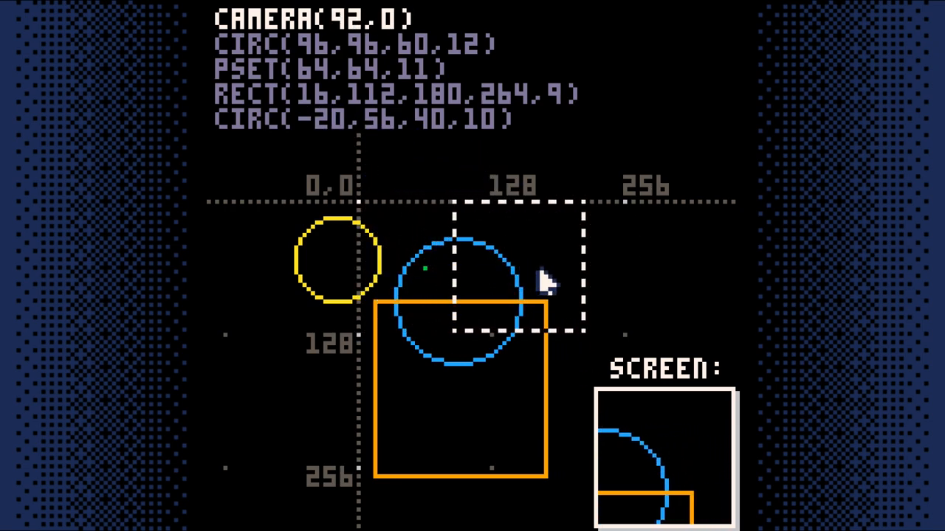
pyautogui.moveTo(546, 284); pyautogui.dragTo(402, 343)
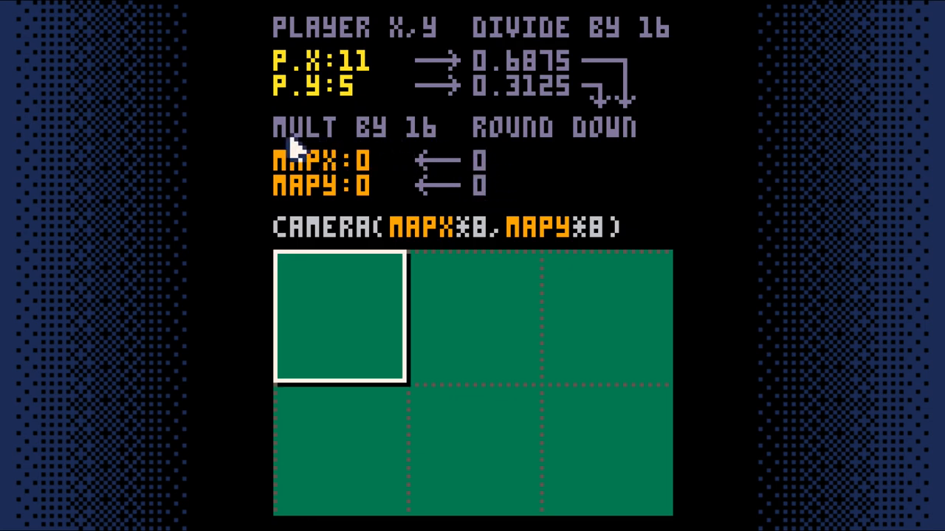
pyautogui.moveTo(381, 214)
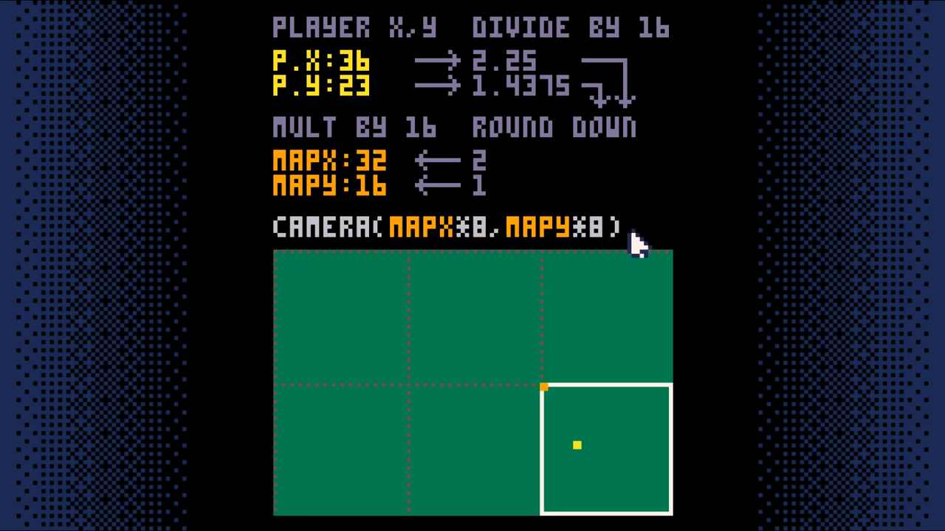
pyautogui.moveTo(487, 239)
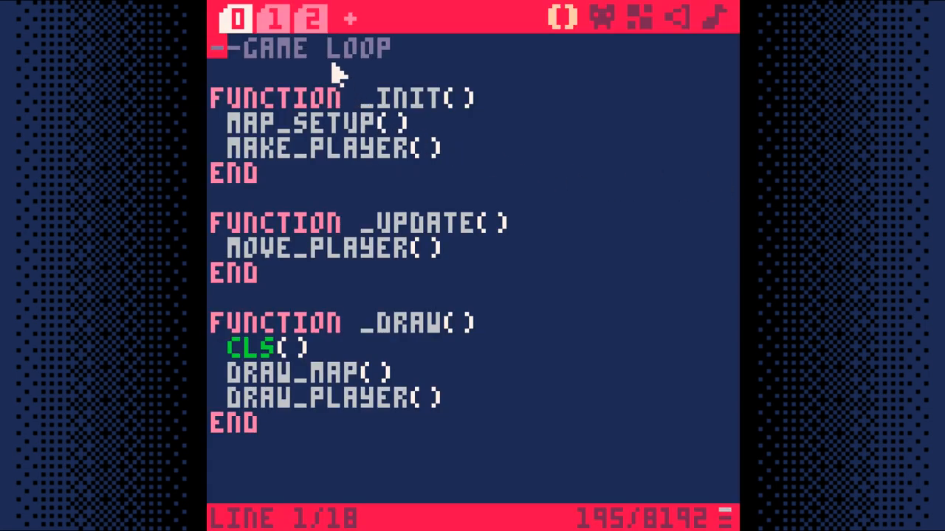
# Switch to code tab 1 where the draw_map function lives.
pyautogui.click(278, 18)
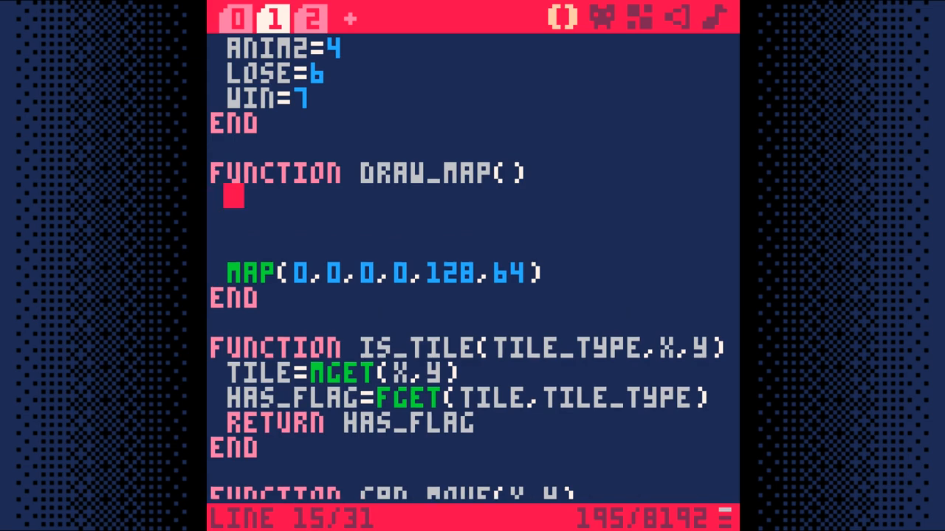
# Add mapx=flr(p.x/16)*16 in draw_map and begin the mapy=flr(p line.
pyautogui.write('MAPX=FLR')
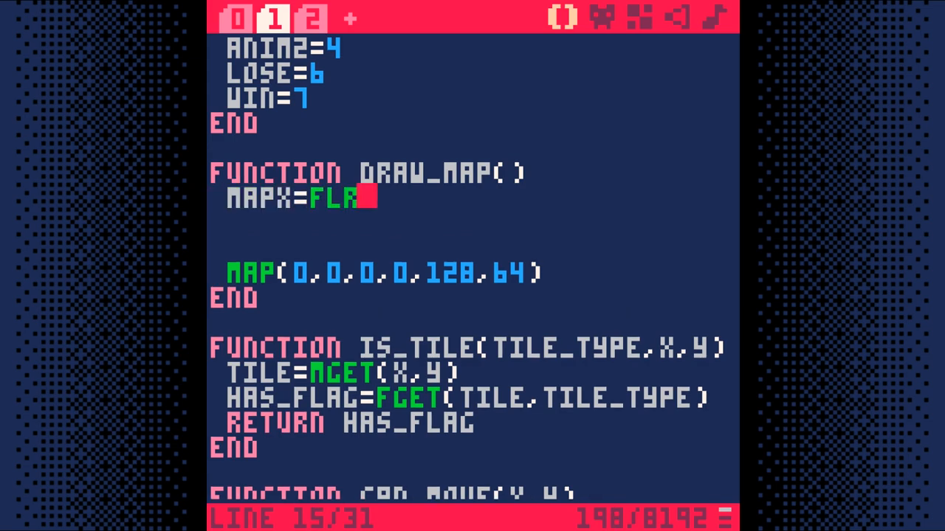
pyautogui.write('(P.X/16)')
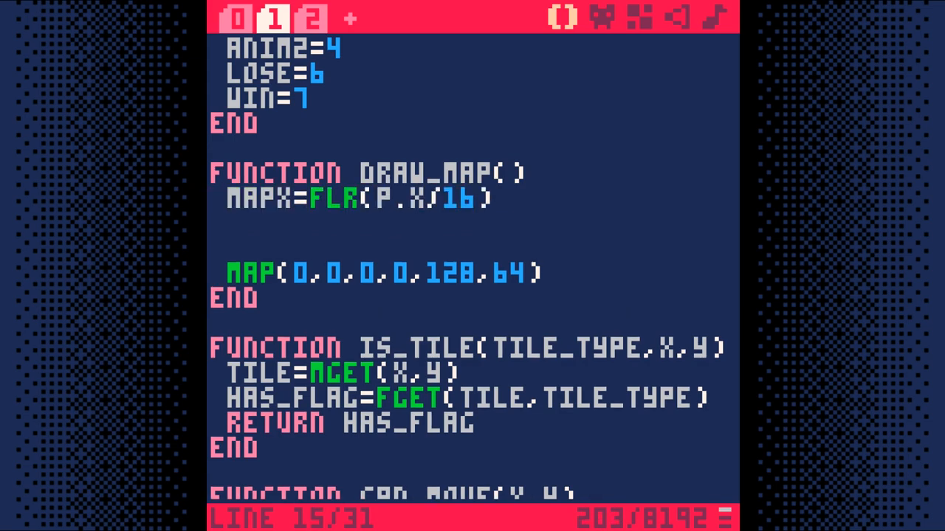
pyautogui.write('%16')
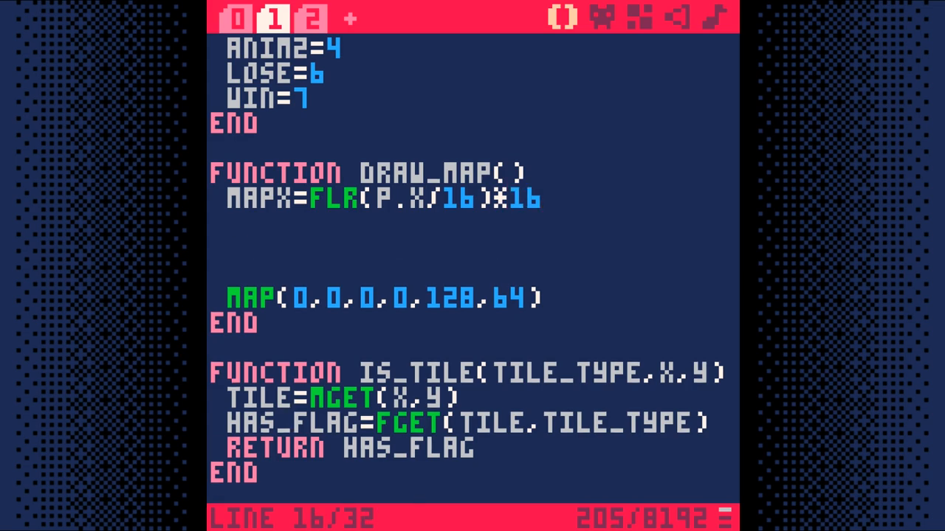
pyautogui.write('MAPY=FLR(P.Y/16)*16')
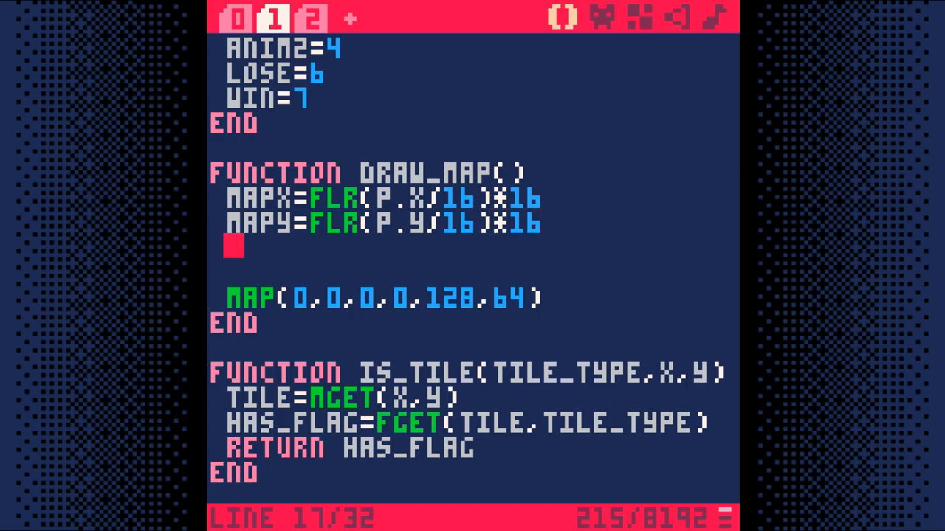
# Add camera(mapx*8,mapy*8) above the map call and rest the cursor at its end.
pyautogui.write('CAMERA(MAPX)')
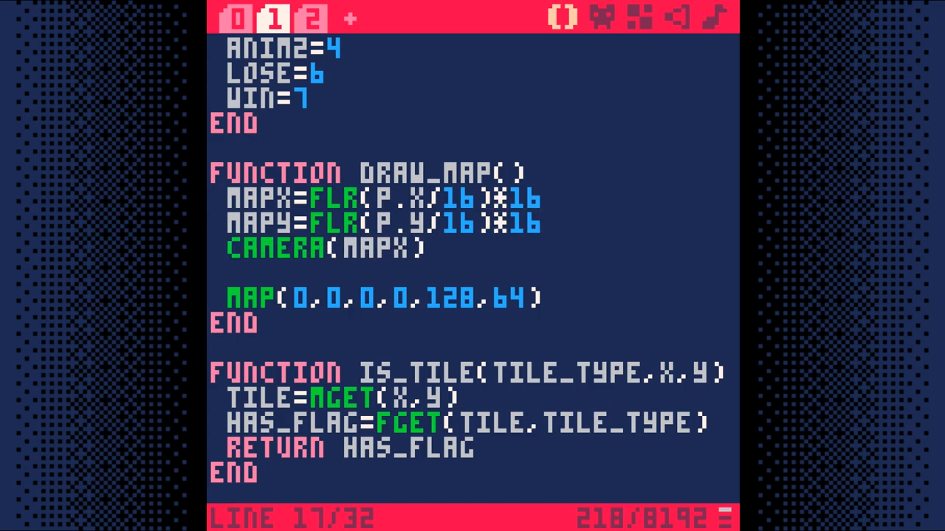
pyautogui.write('*8,')
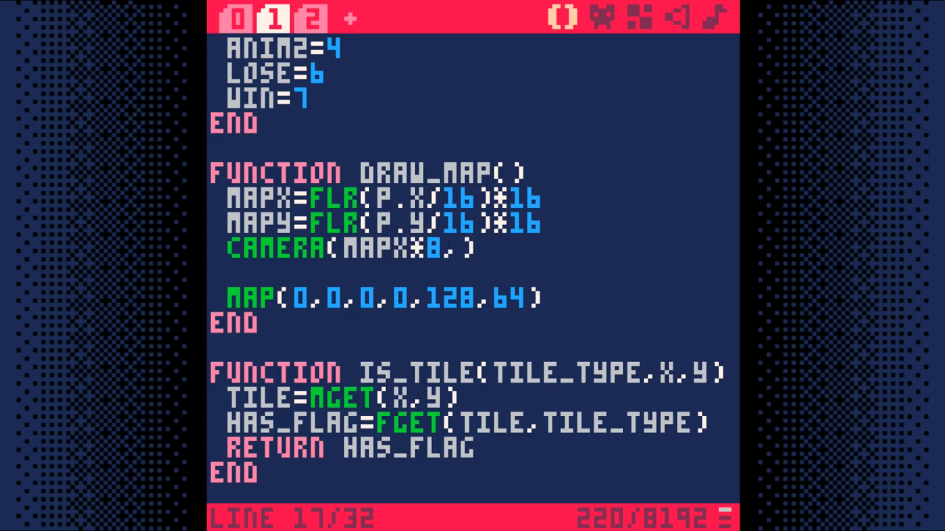
pyautogui.write('MAPY*8')
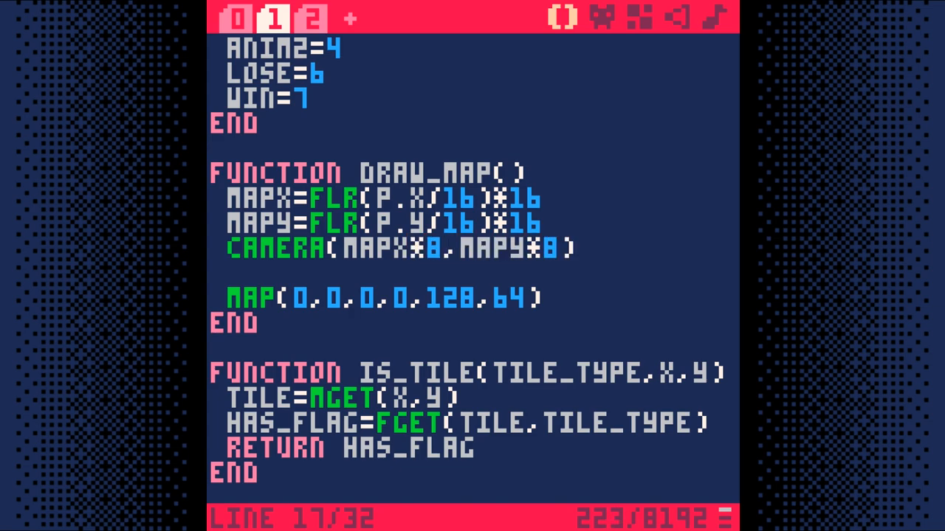
pyautogui.moveTo(236, 253)
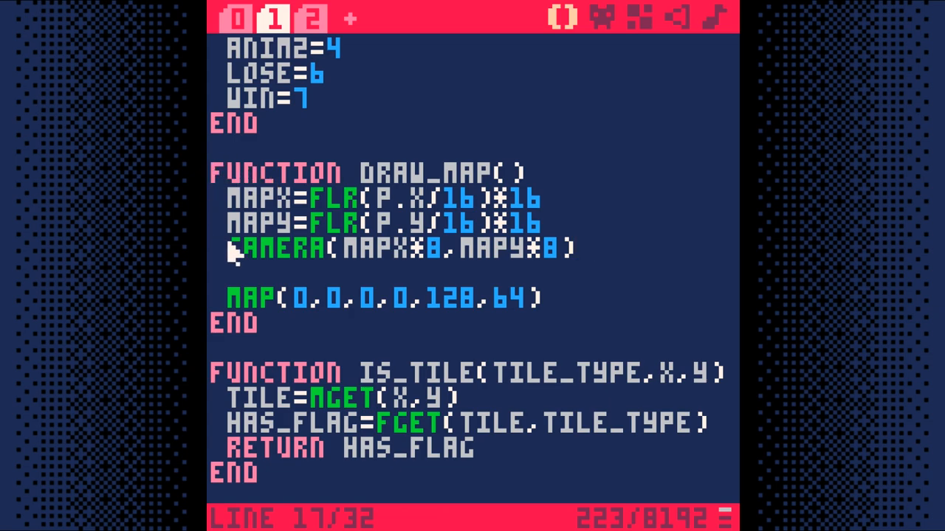
pyautogui.moveTo(237, 185)
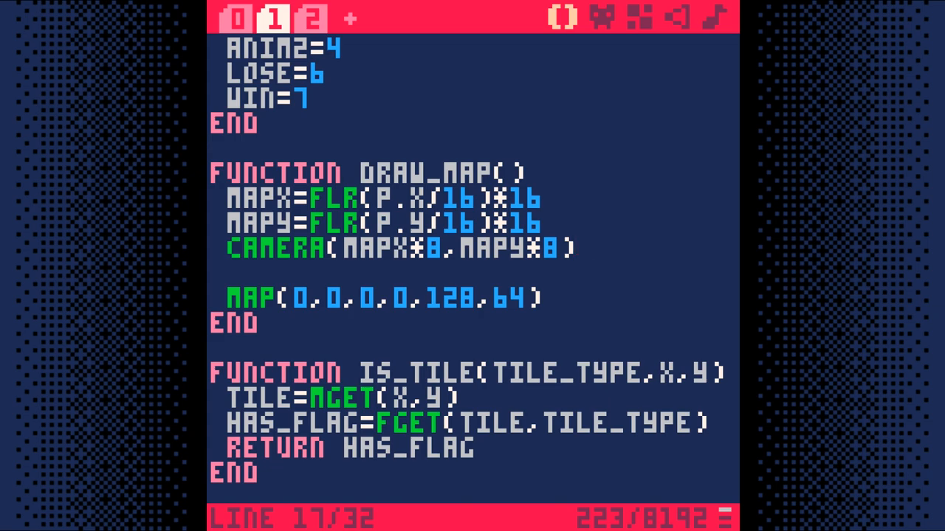
pyautogui.click(583, 248)
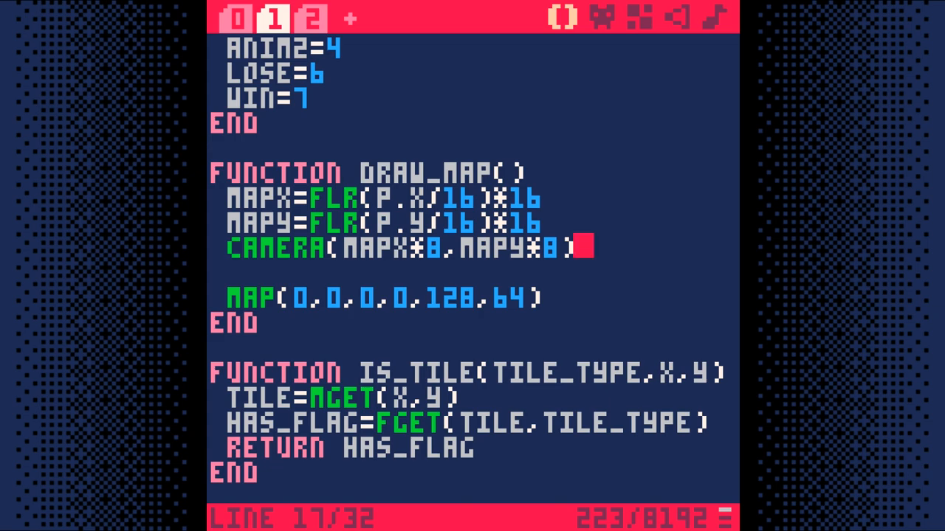